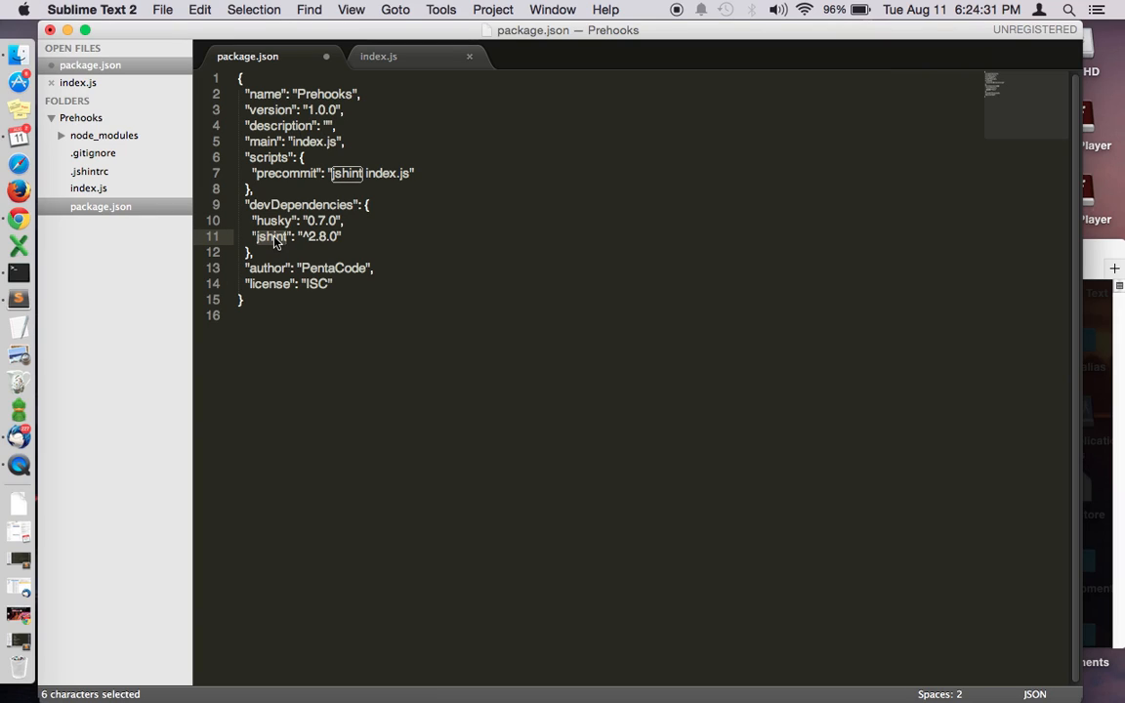
# Step: Review the jshint settings file and the precommit script entry in package.json
pyautogui.click(272, 236)
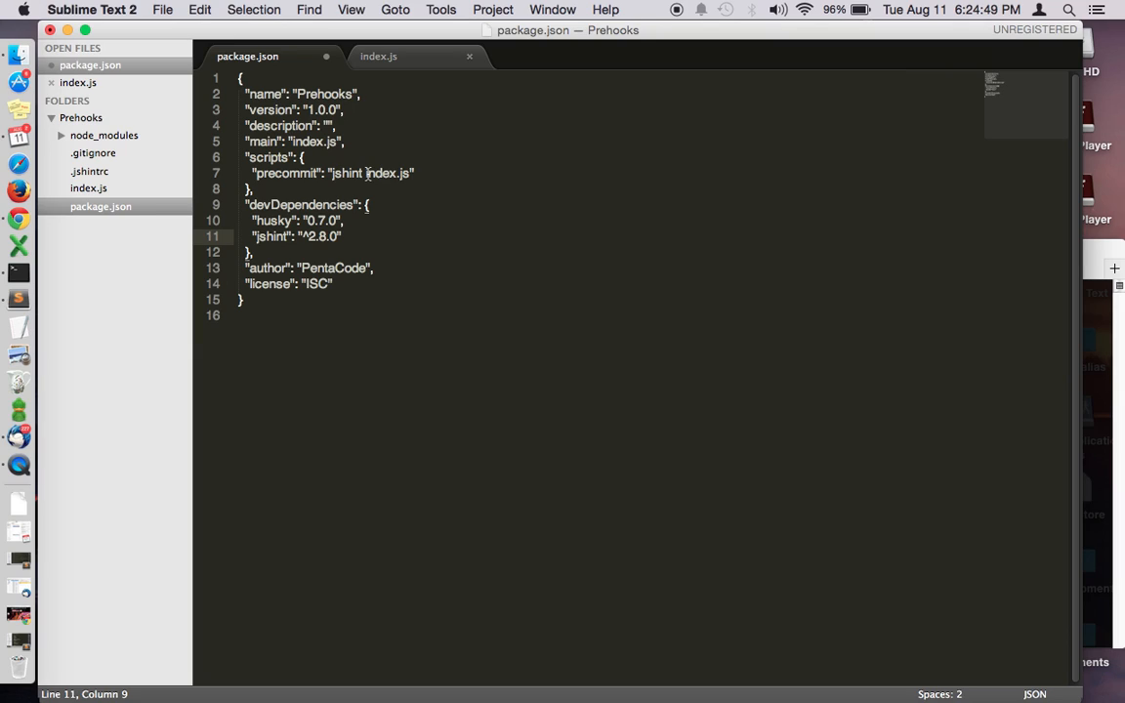
pyautogui.moveTo(106, 175)
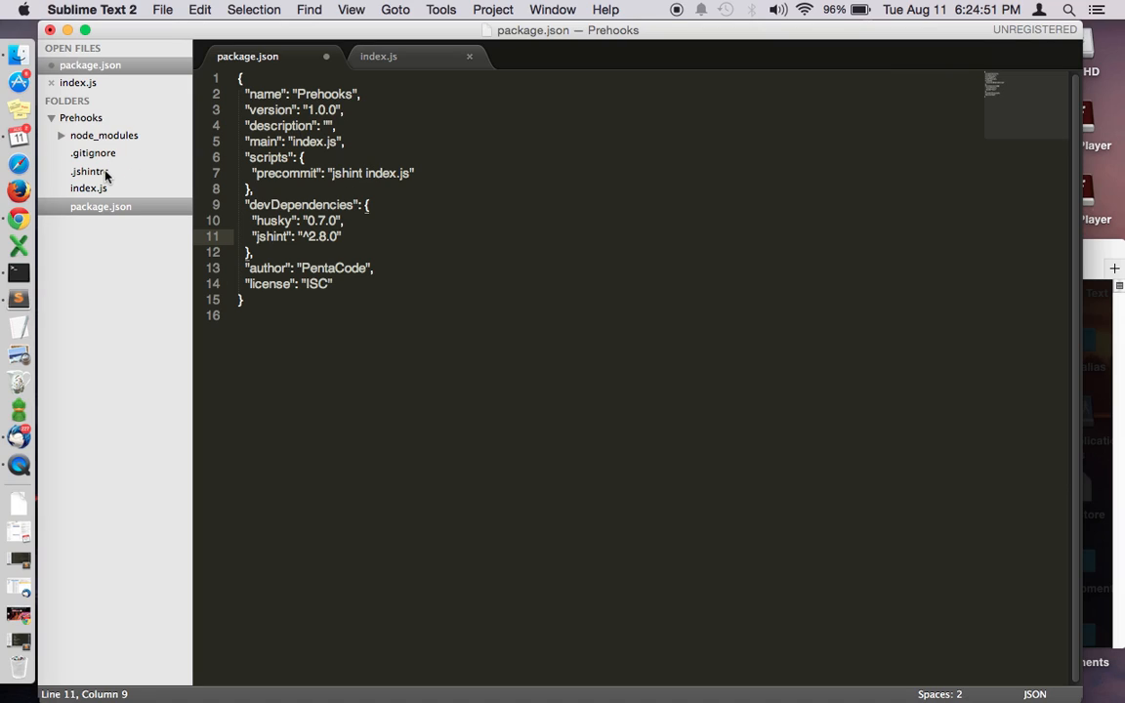
pyautogui.click(90, 171)
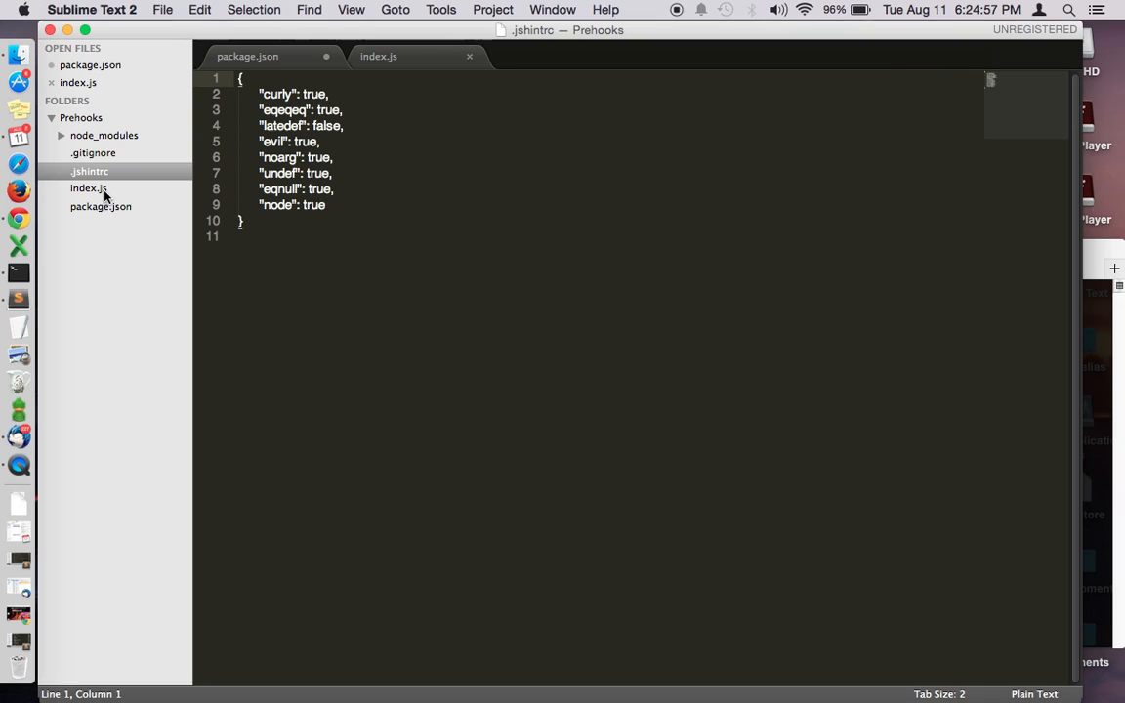
pyautogui.click(88, 188)
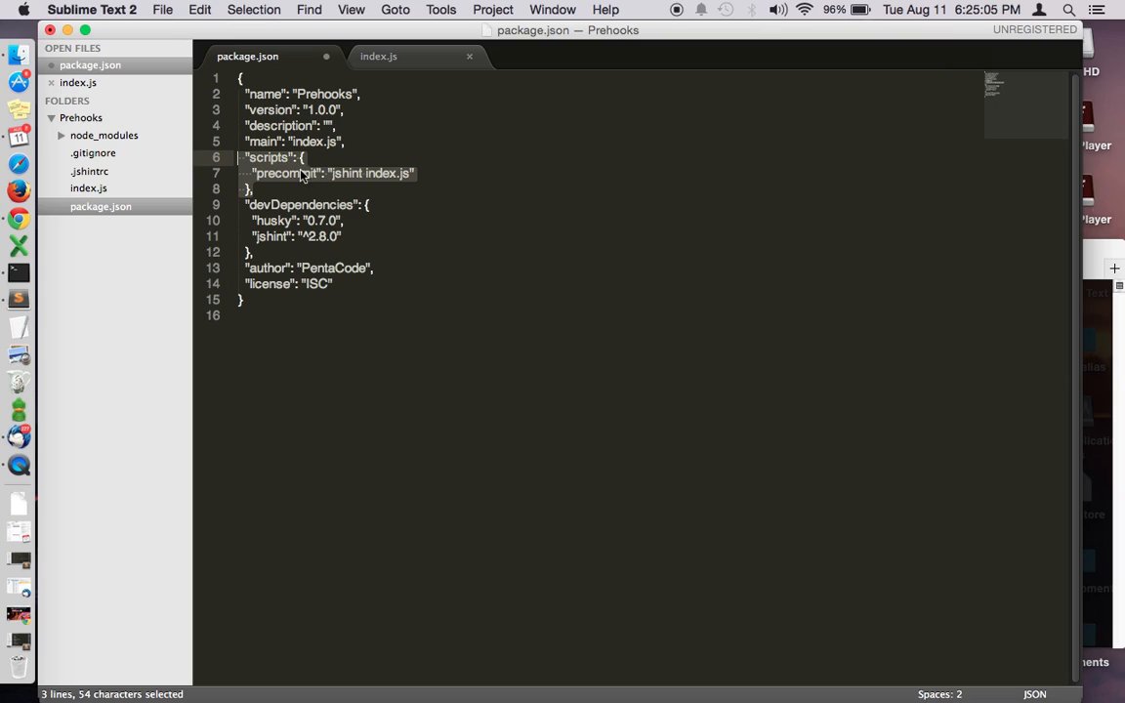
pyautogui.doubleClick(283, 172)
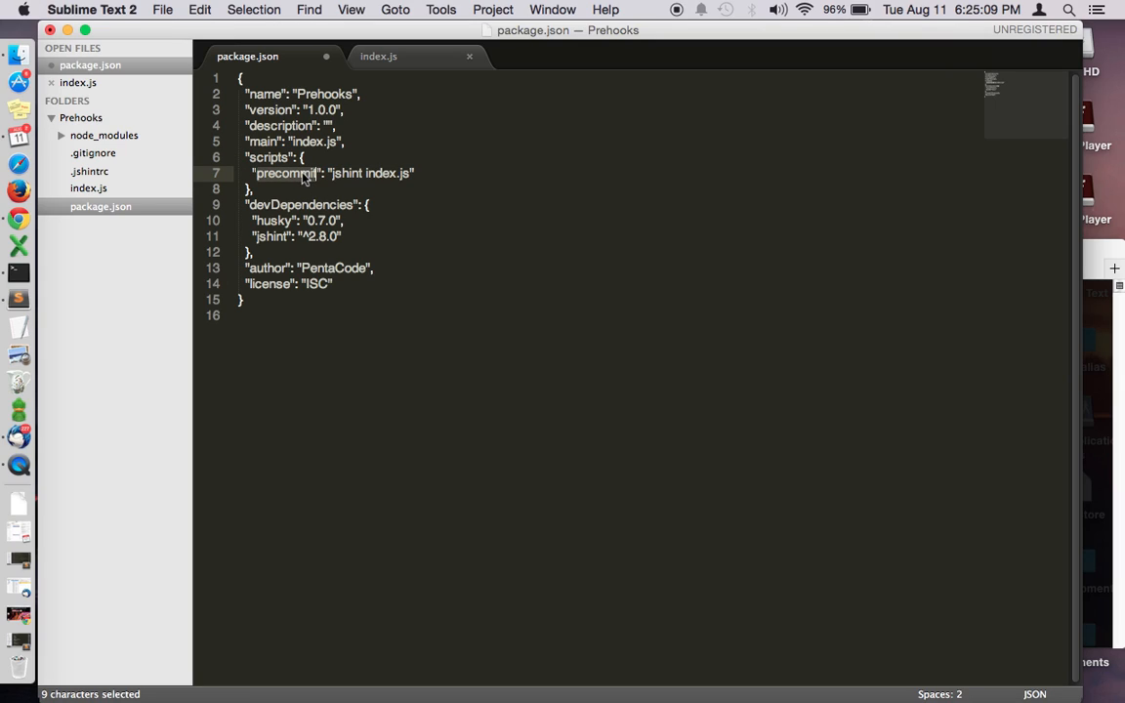
pyautogui.moveTo(696, 305)
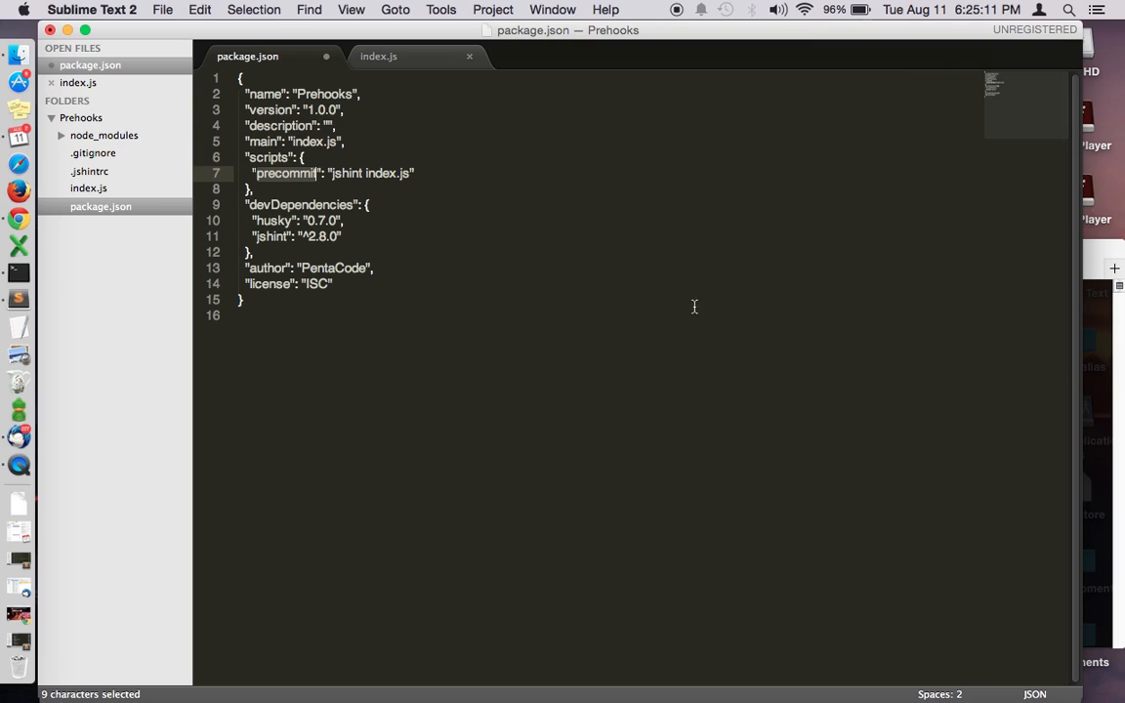
pyautogui.moveTo(493, 148)
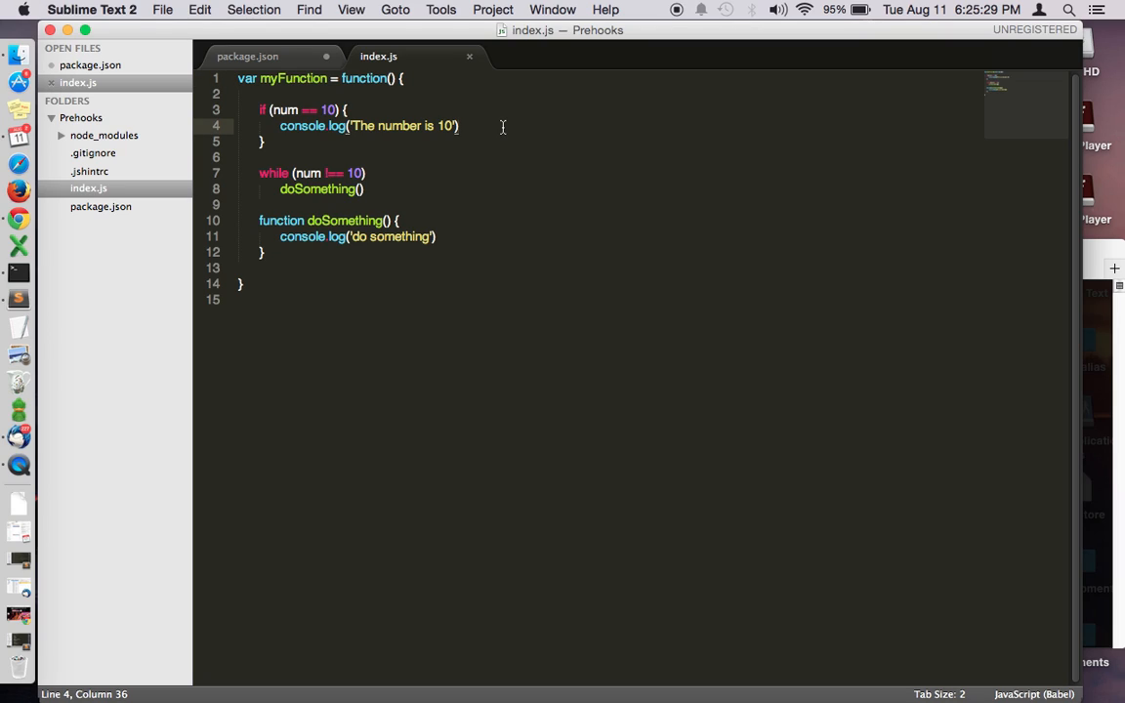
pyautogui.moveTo(391, 171)
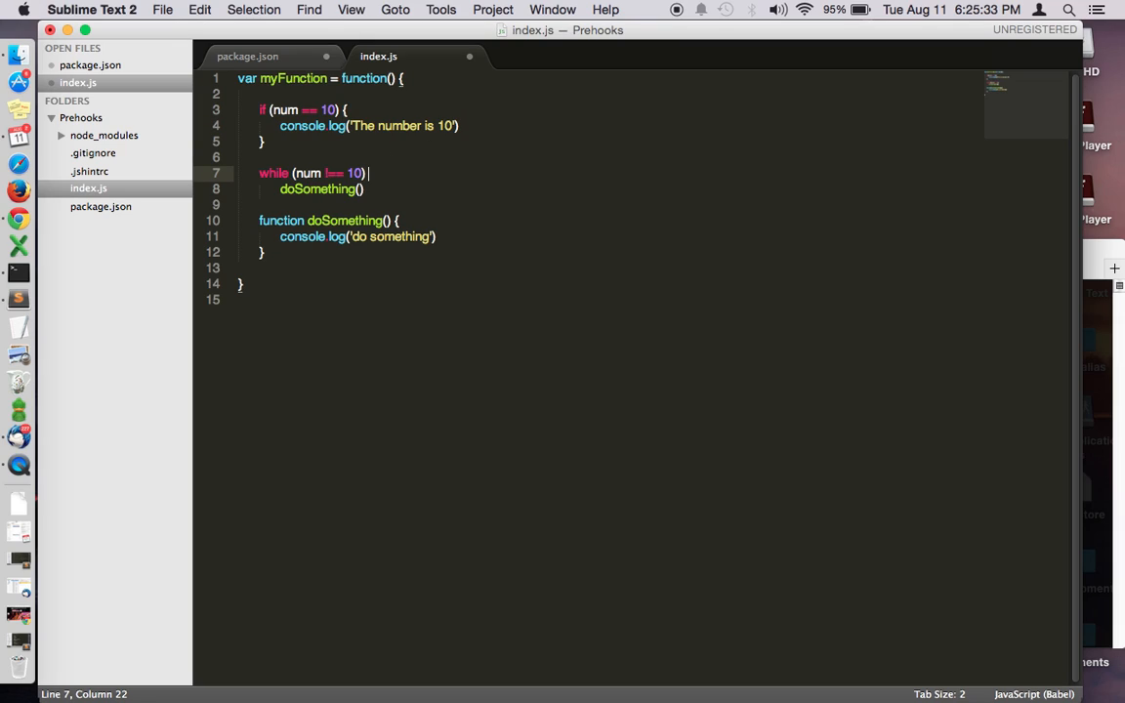
pyautogui.write('{}')
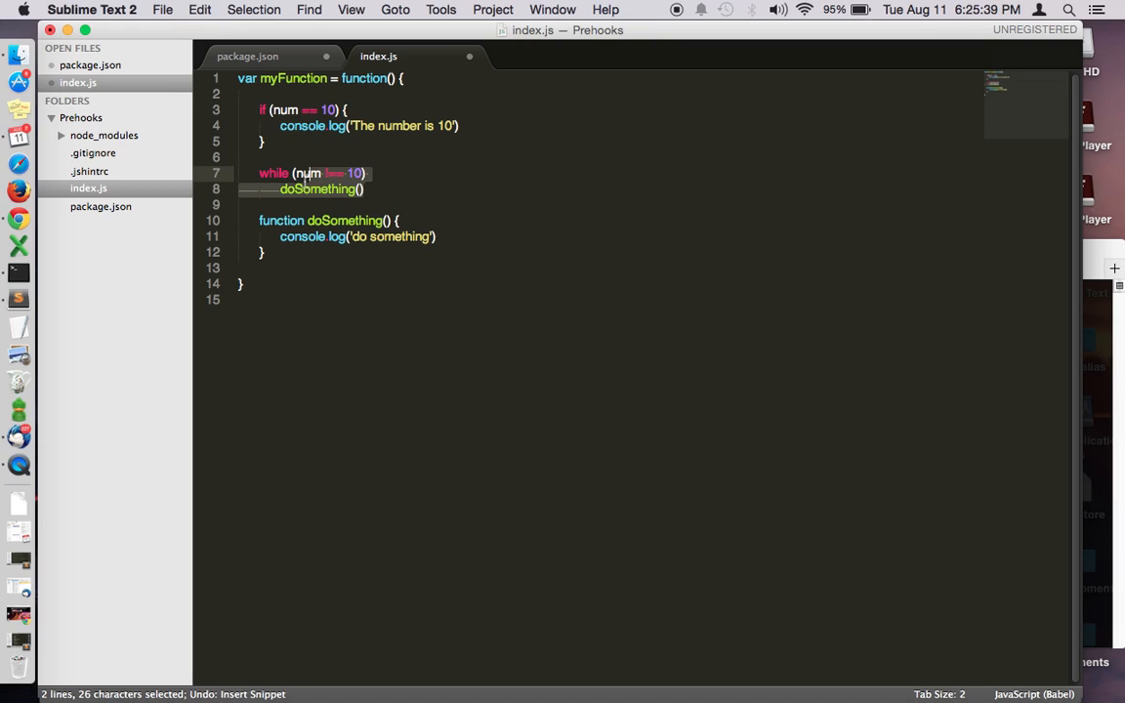
pyautogui.click(277, 140)
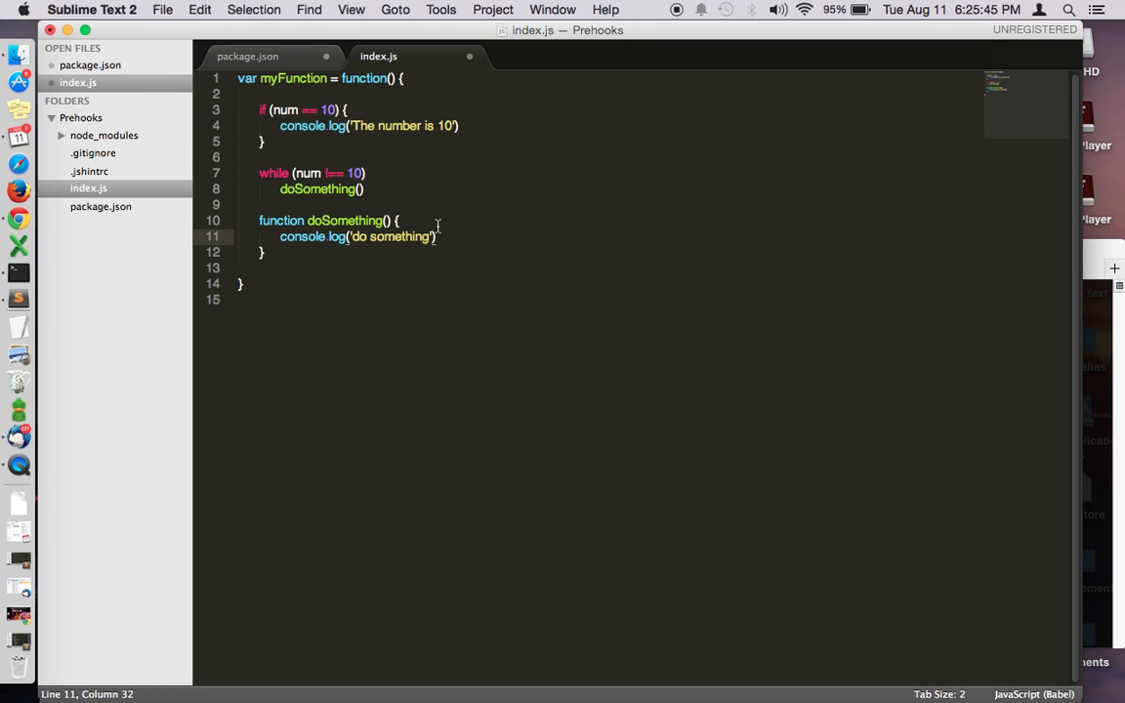
pyautogui.moveTo(1063, 307)
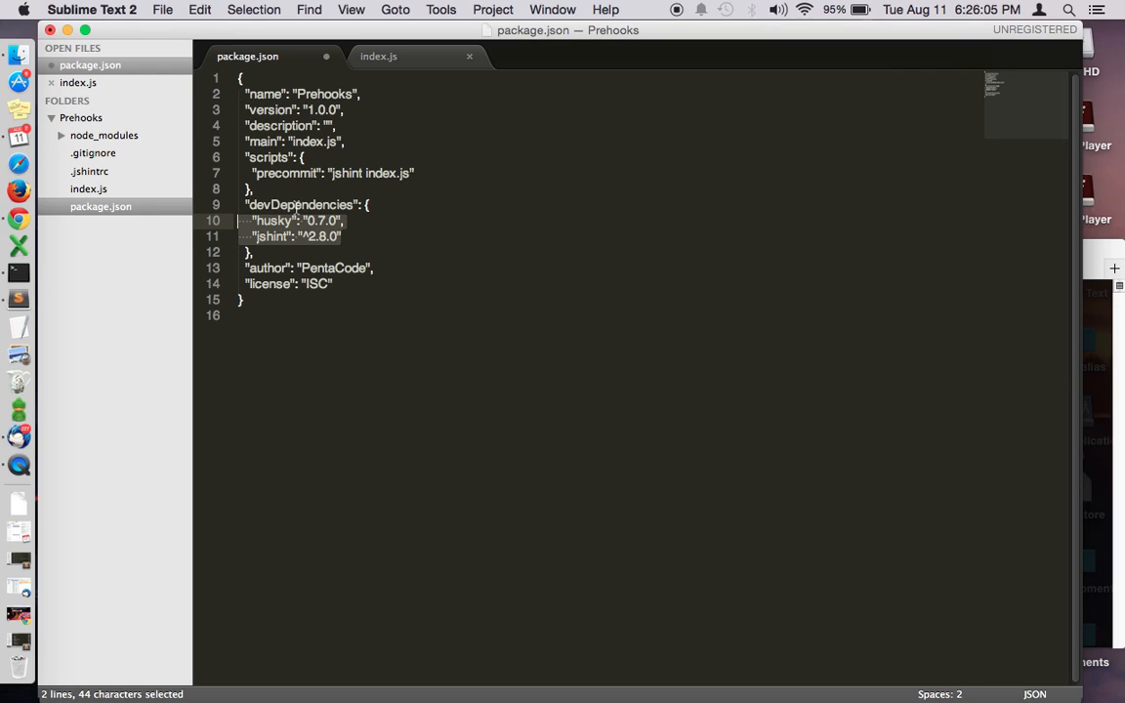
pyautogui.moveTo(1028, 295)
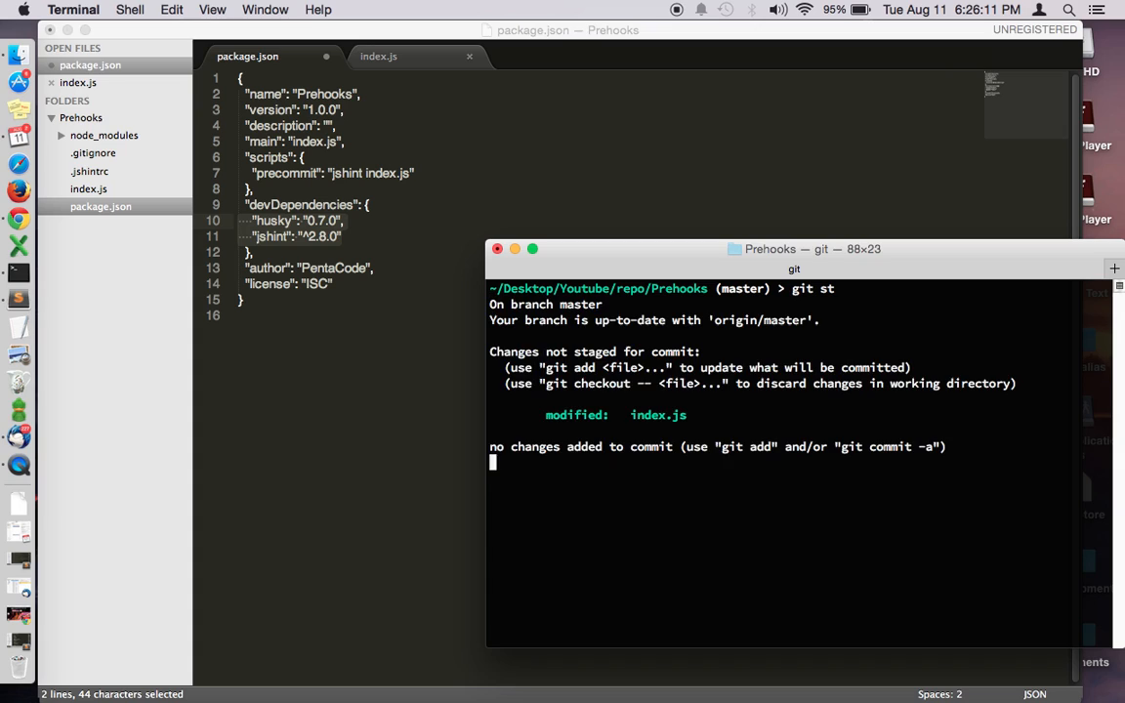
# Step: Stage index.js and commit with message 'added console.log', triggering the lint hook's 8 jshint errors
pyautogui.press('Return')
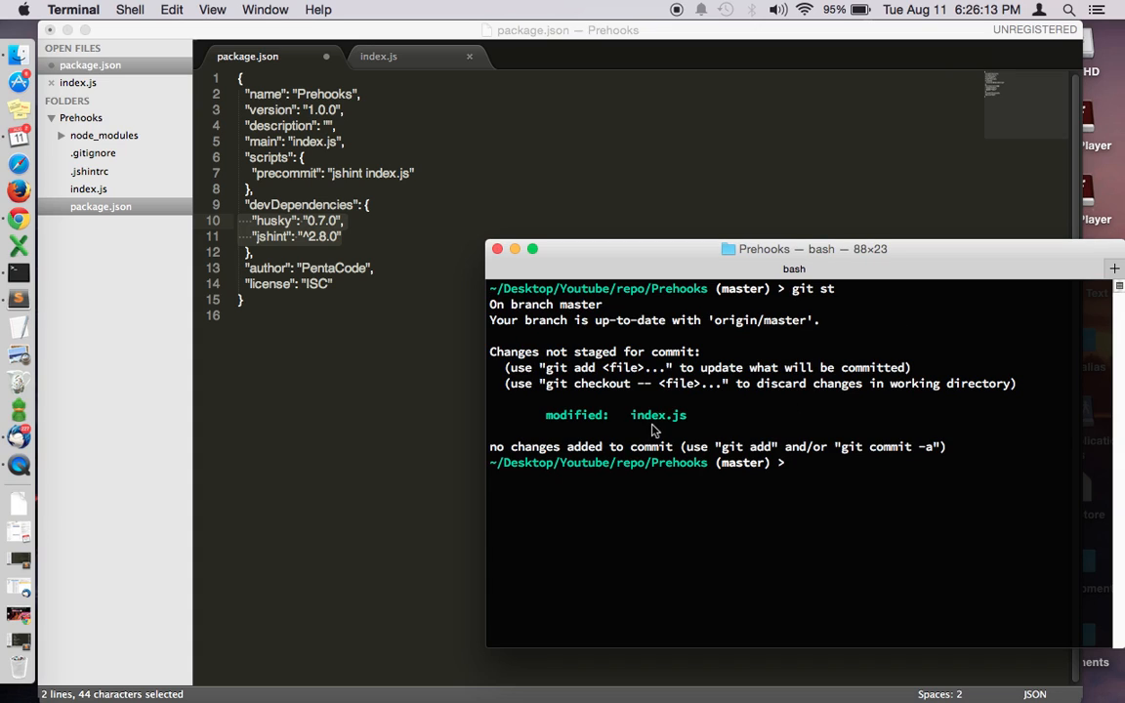
pyautogui.moveTo(754, 420)
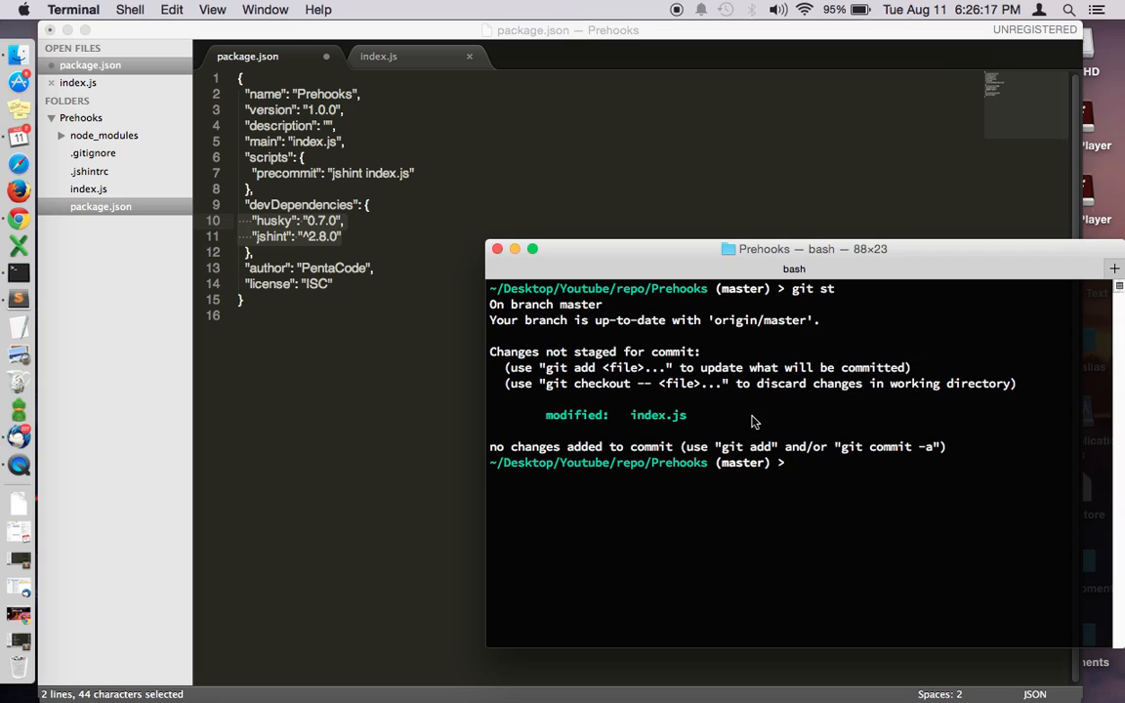
pyautogui.write('git add in')
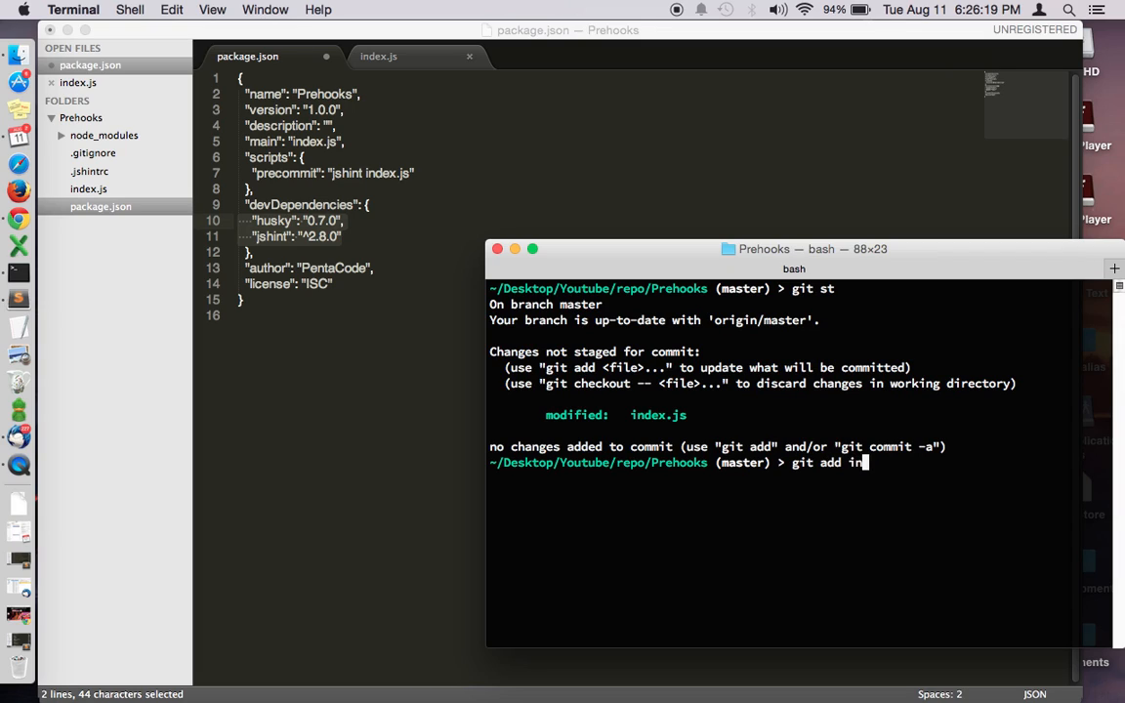
pyautogui.press('Return')
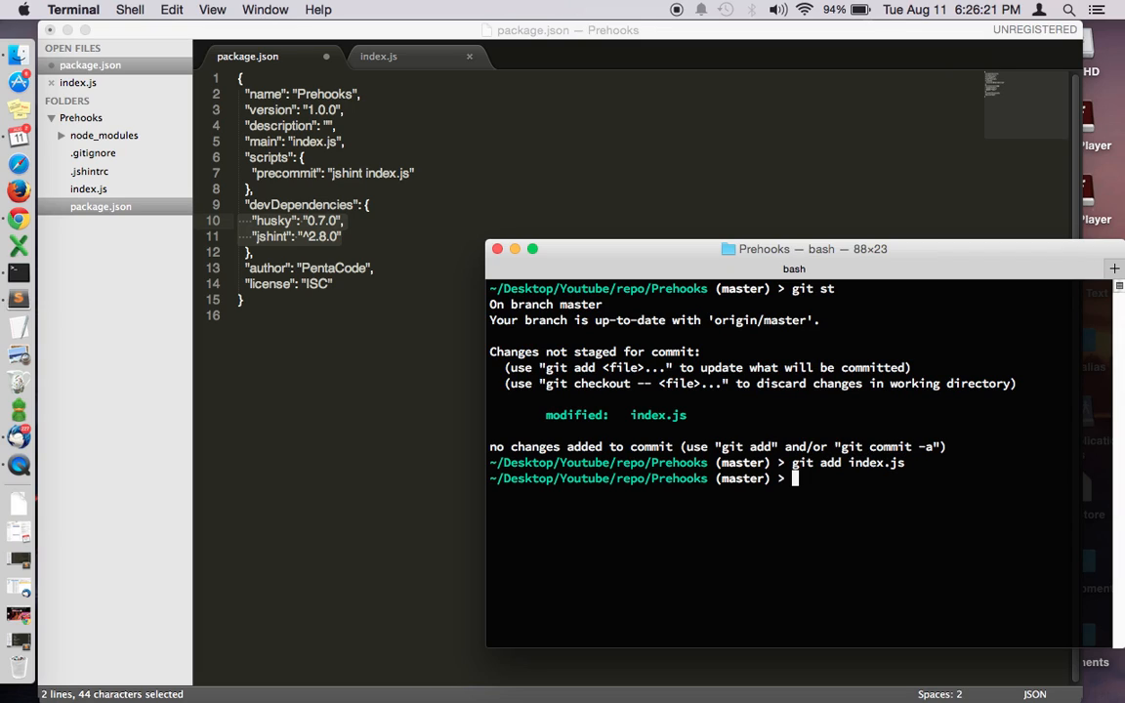
pyautogui.write('git commit')
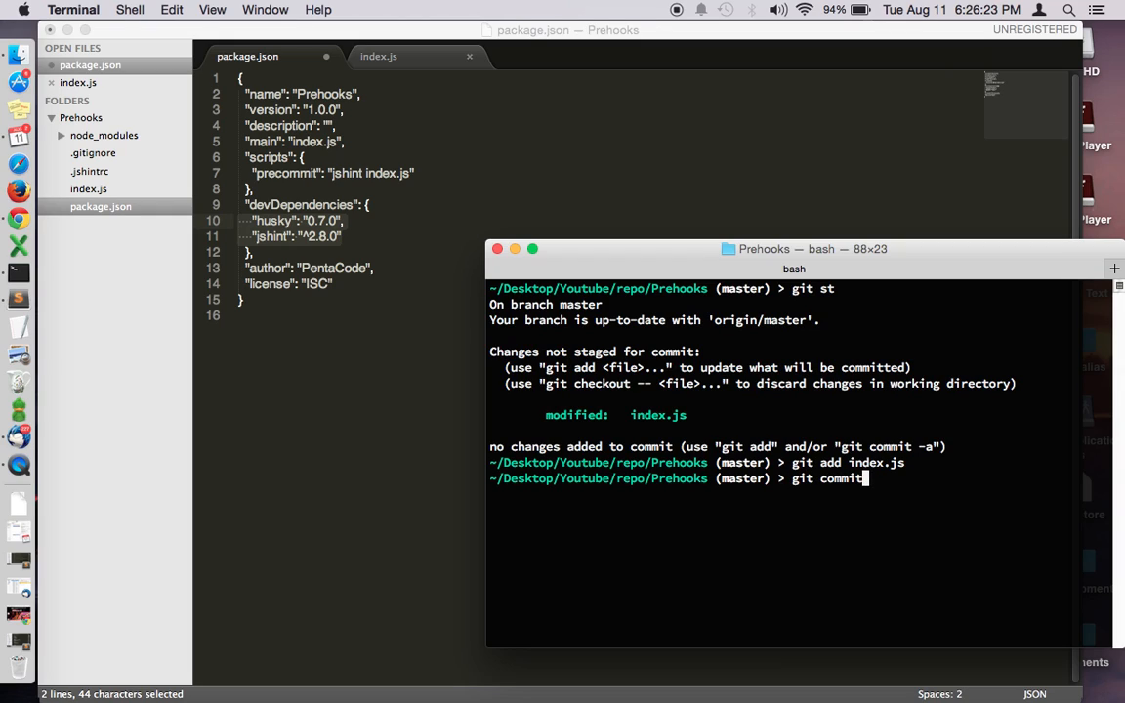
pyautogui.write("-m '")
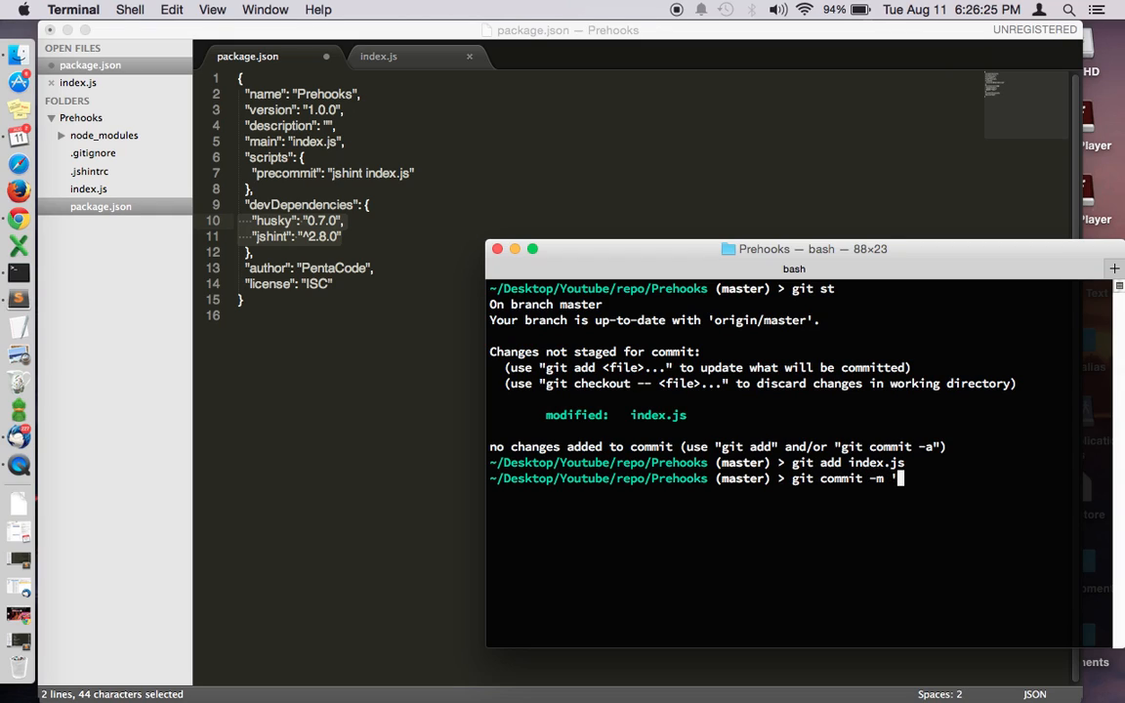
pyautogui.write('added console')
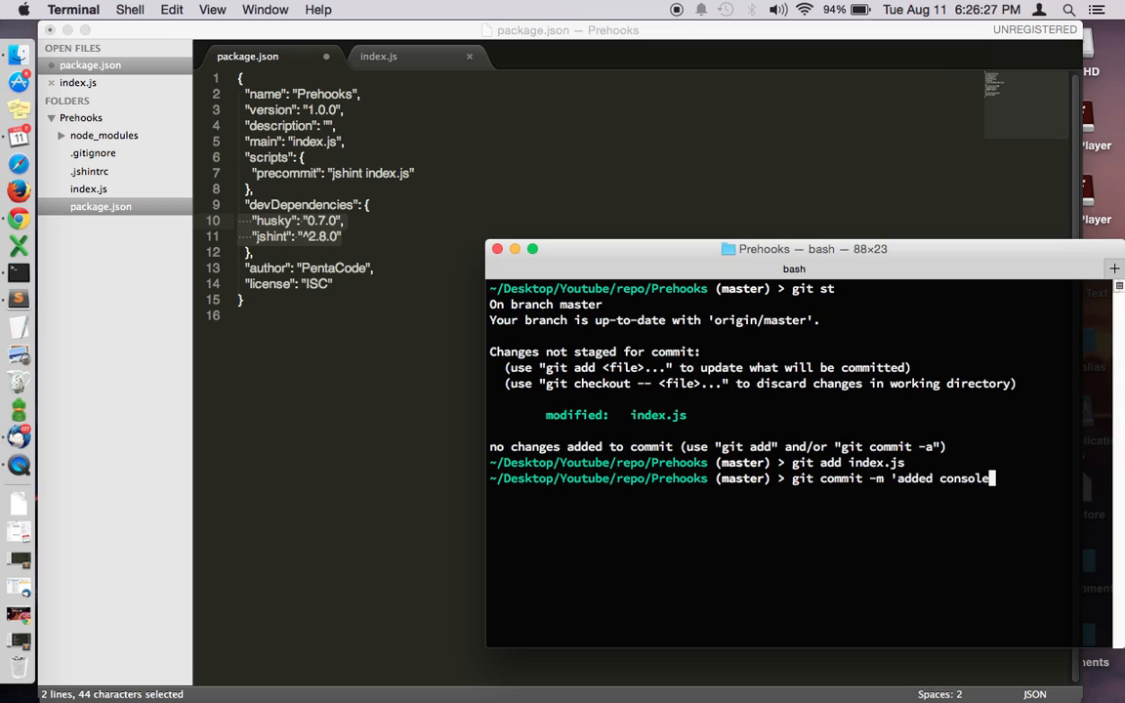
pyautogui.press('Return')
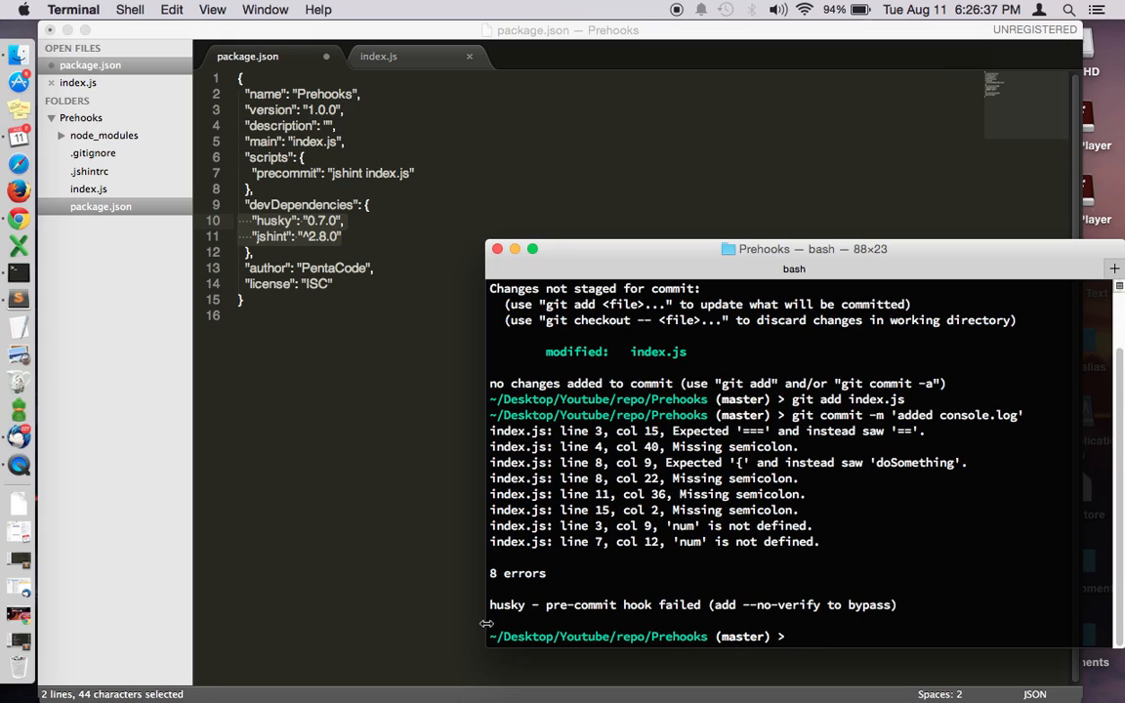
pyautogui.moveTo(911, 614)
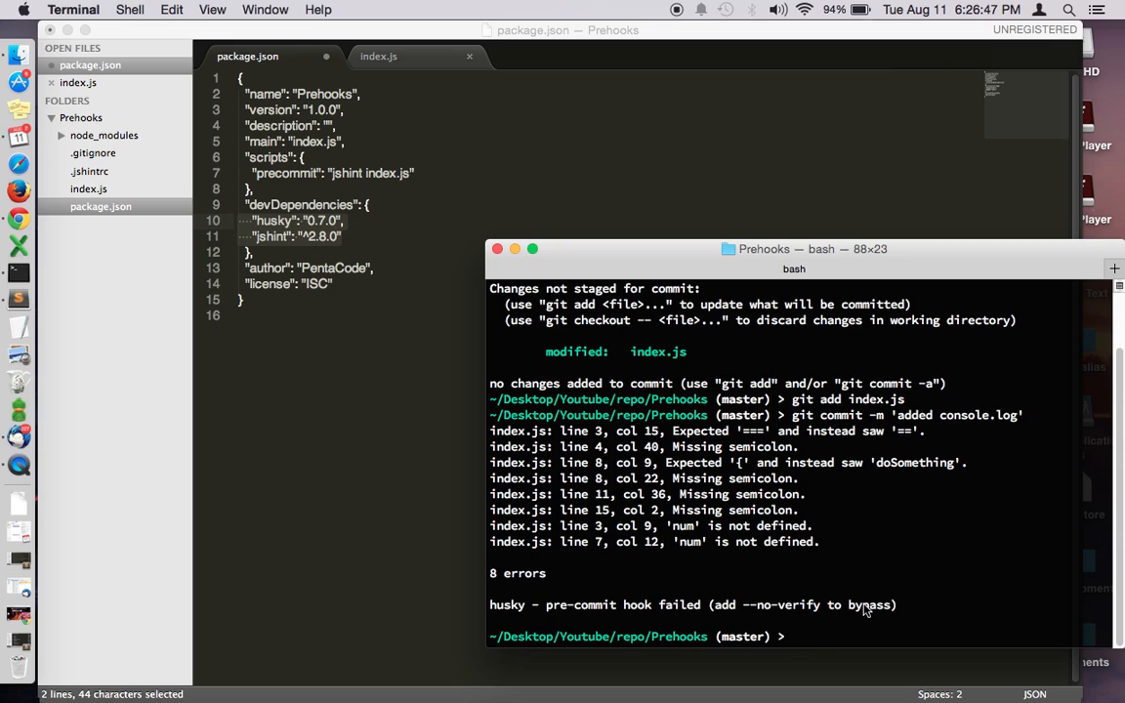
pyautogui.write("git commit -m 'added console.log'")
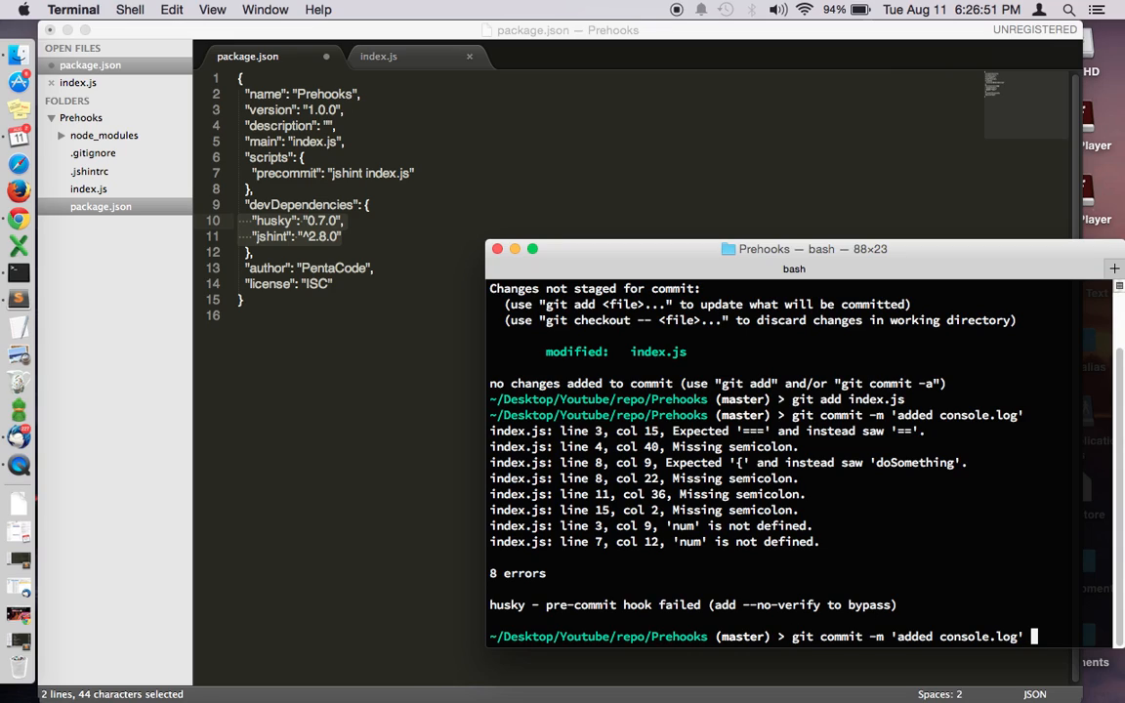
pyautogui.write('--')
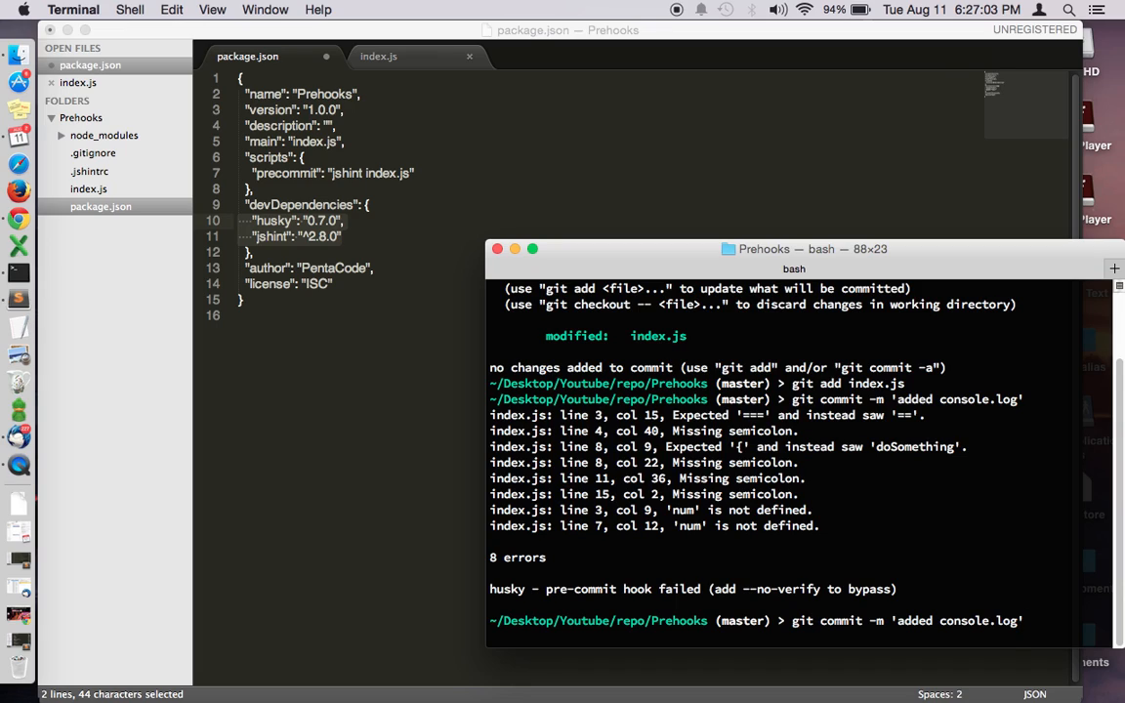
pyautogui.moveTo(657, 206)
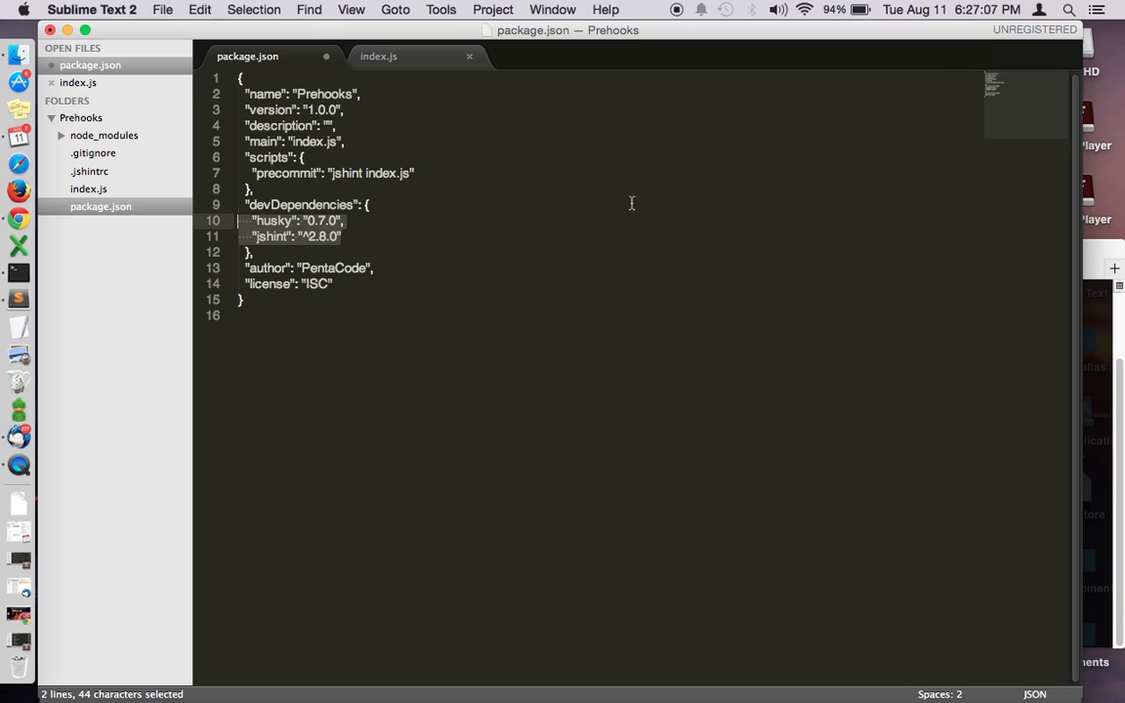
# Step: Rename the precommit script to prepush, then rerun git commit and git push
pyautogui.doubleClick(286, 172)
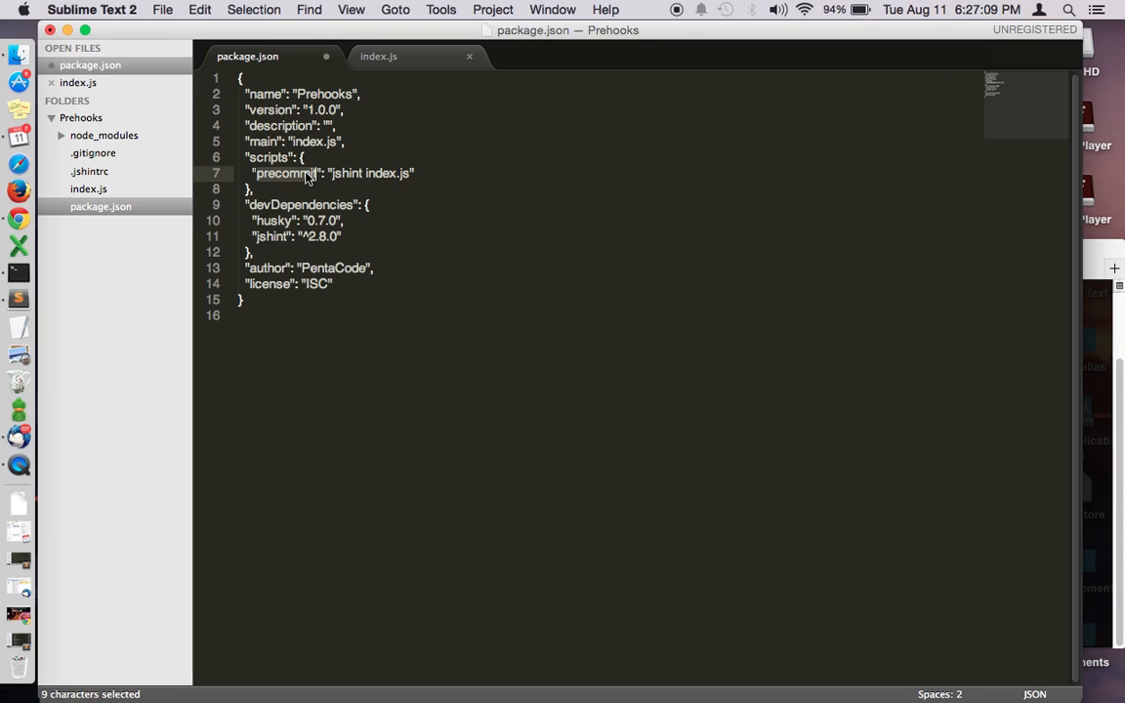
pyautogui.write('prepush')
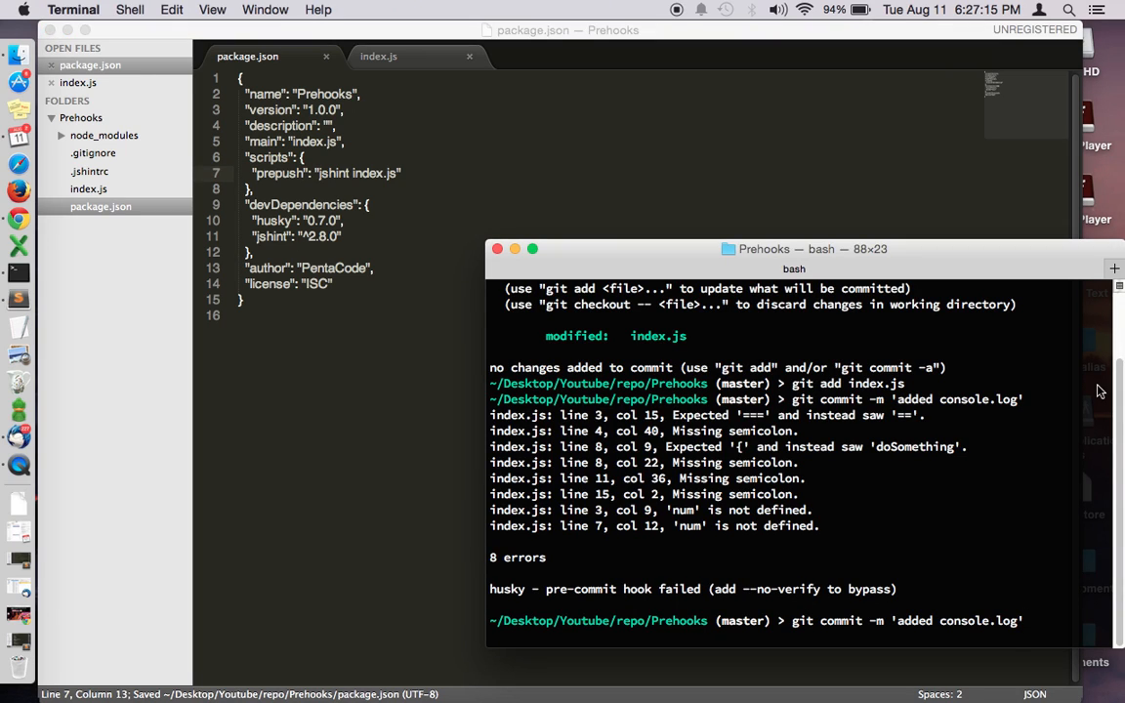
pyautogui.press('Return')
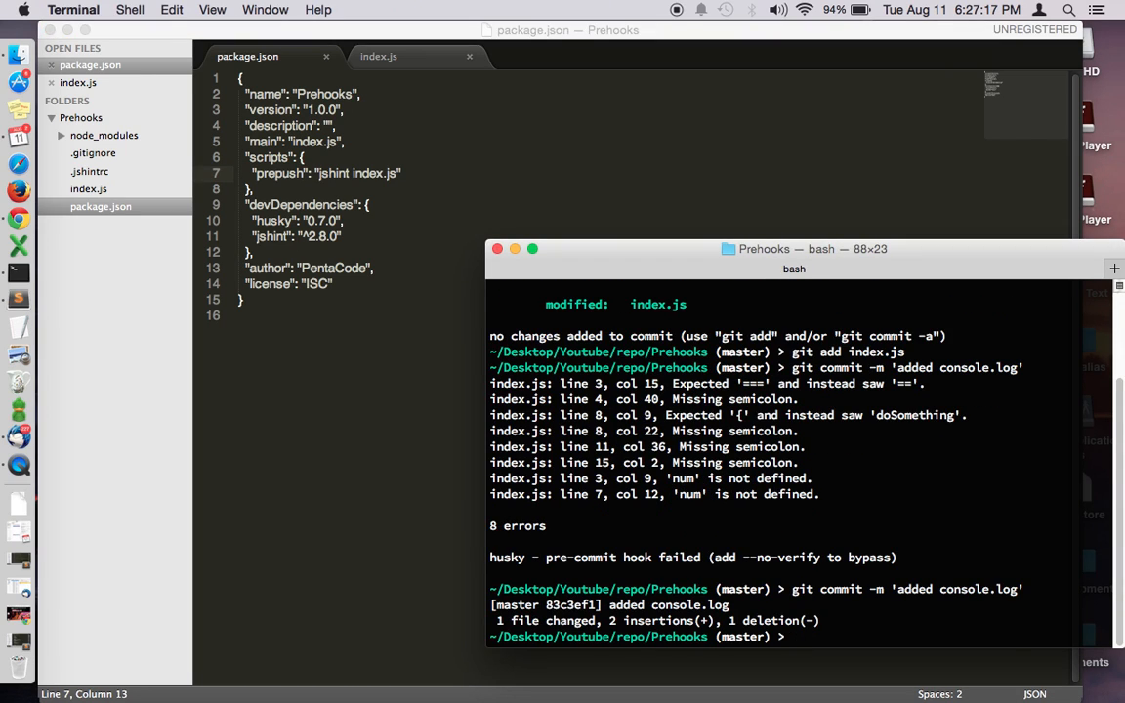
pyautogui.write('git push')
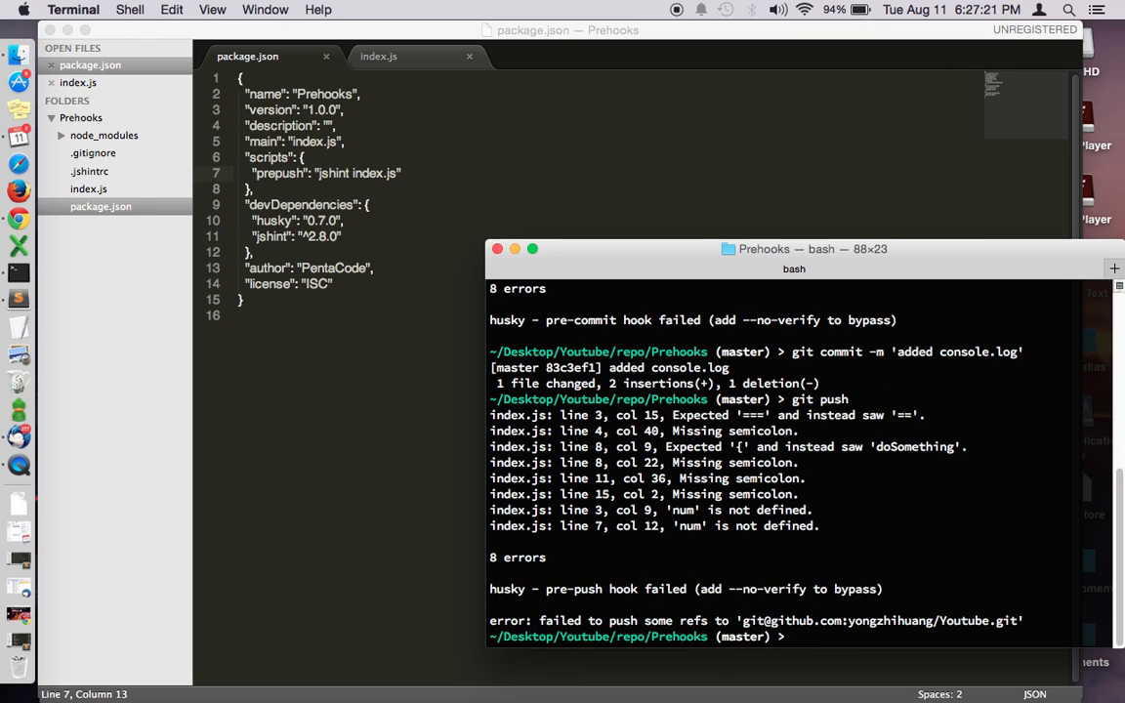
pyautogui.moveTo(688, 565)
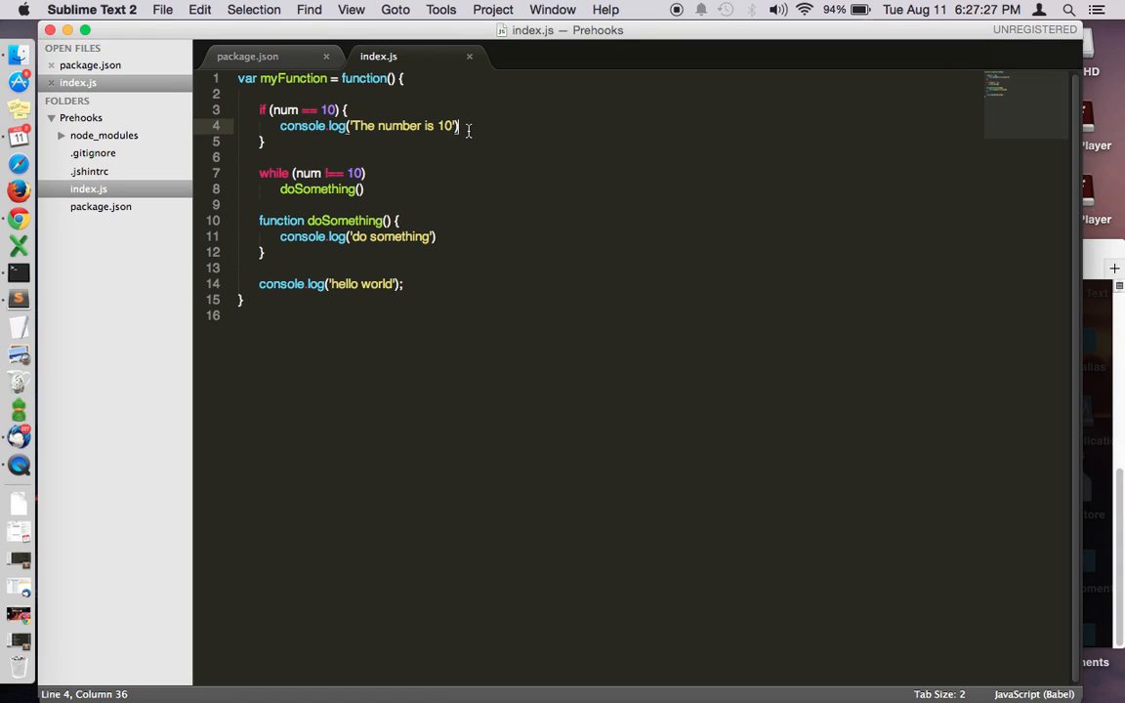
# Step: Fix index.js with semicolons, while-loop braces, === and a 'var num;' declaration
pyautogui.write(';')
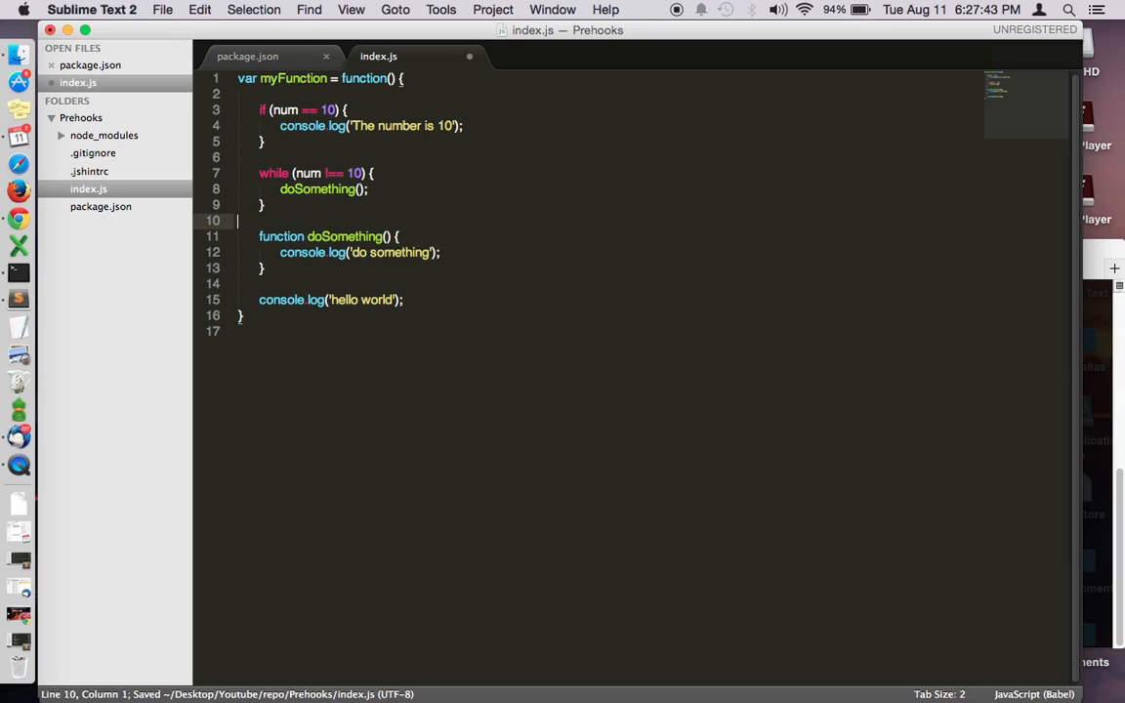
pyautogui.press('backspace')
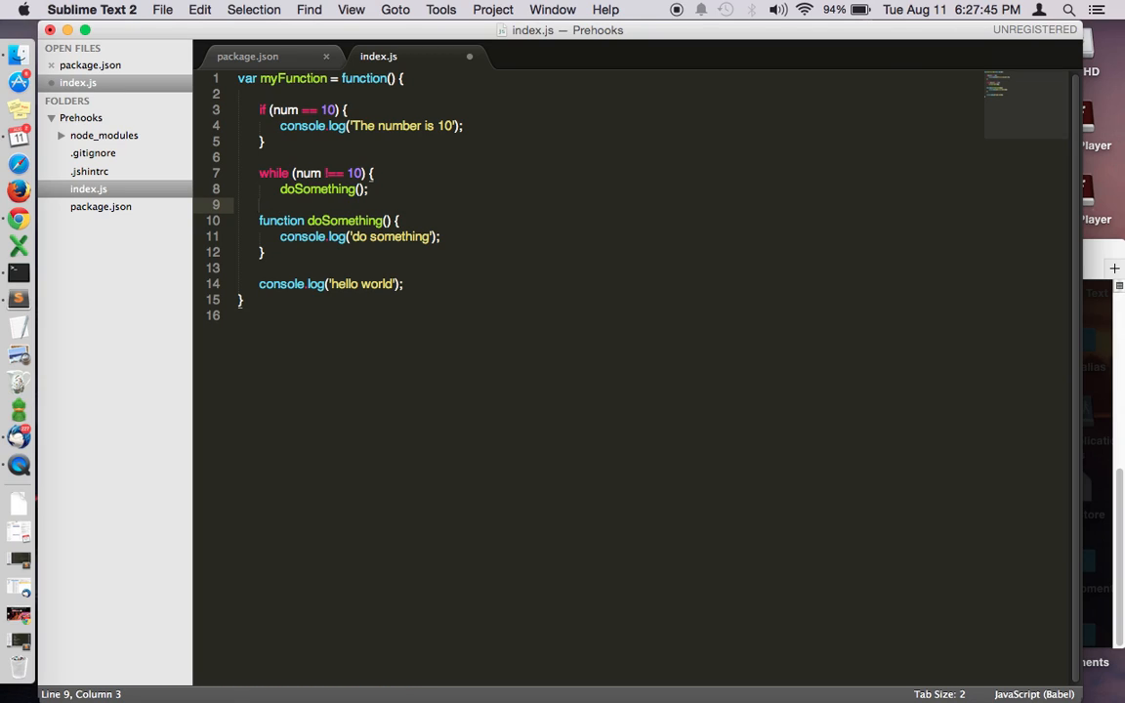
pyautogui.press('enter')
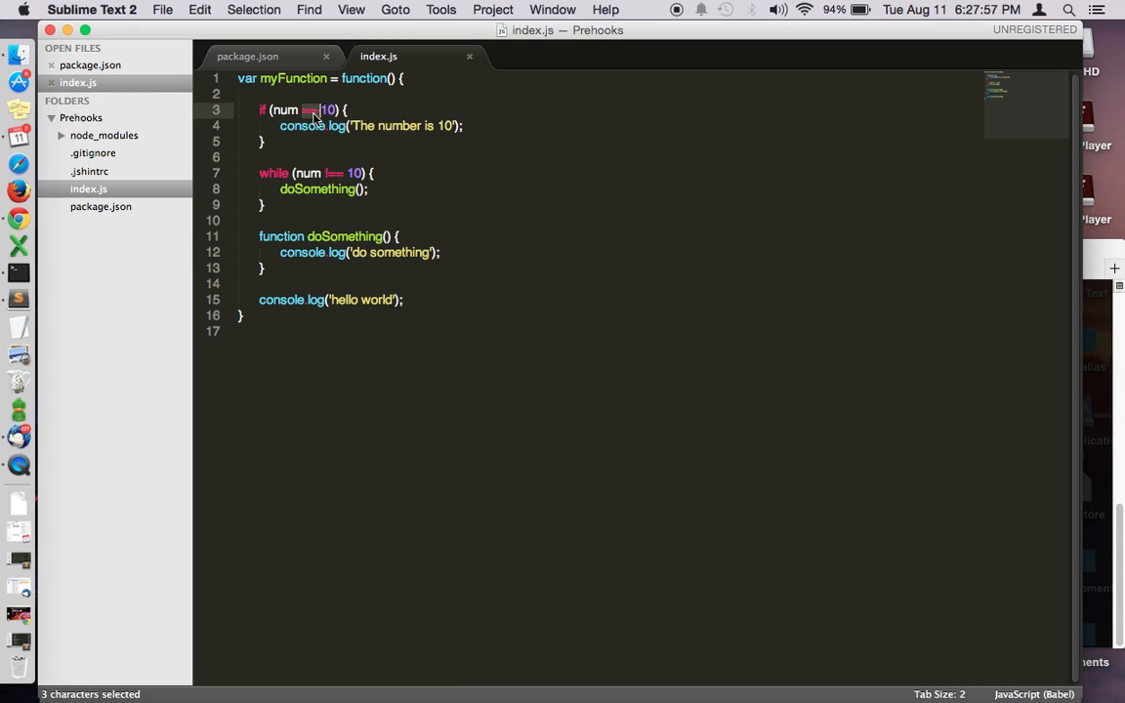
pyautogui.write('===')
pyautogui.click(408, 317)
pyautogui.write(';')
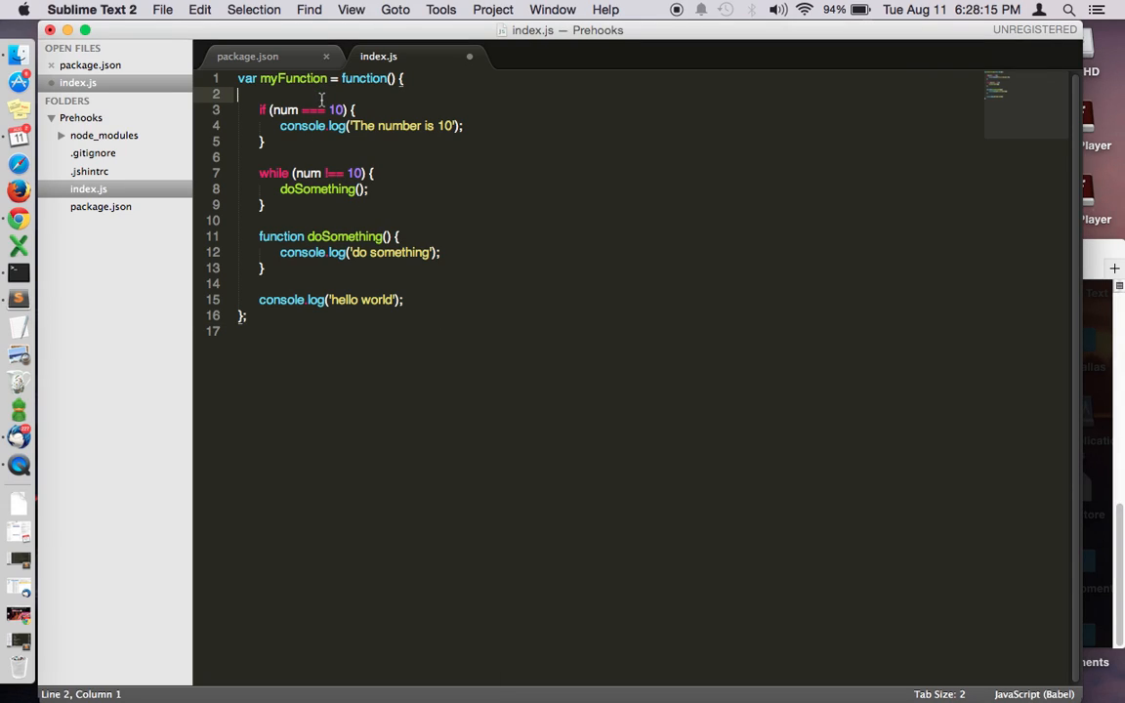
pyautogui.write('var num;')
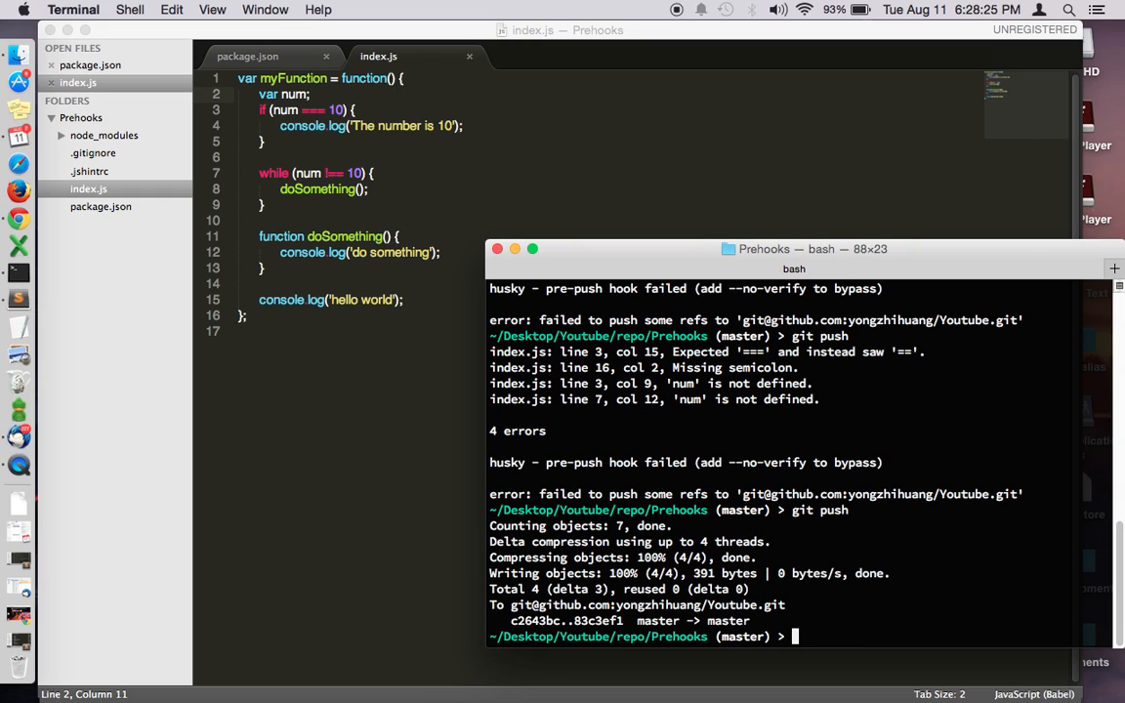
pyautogui.moveTo(285, 90)
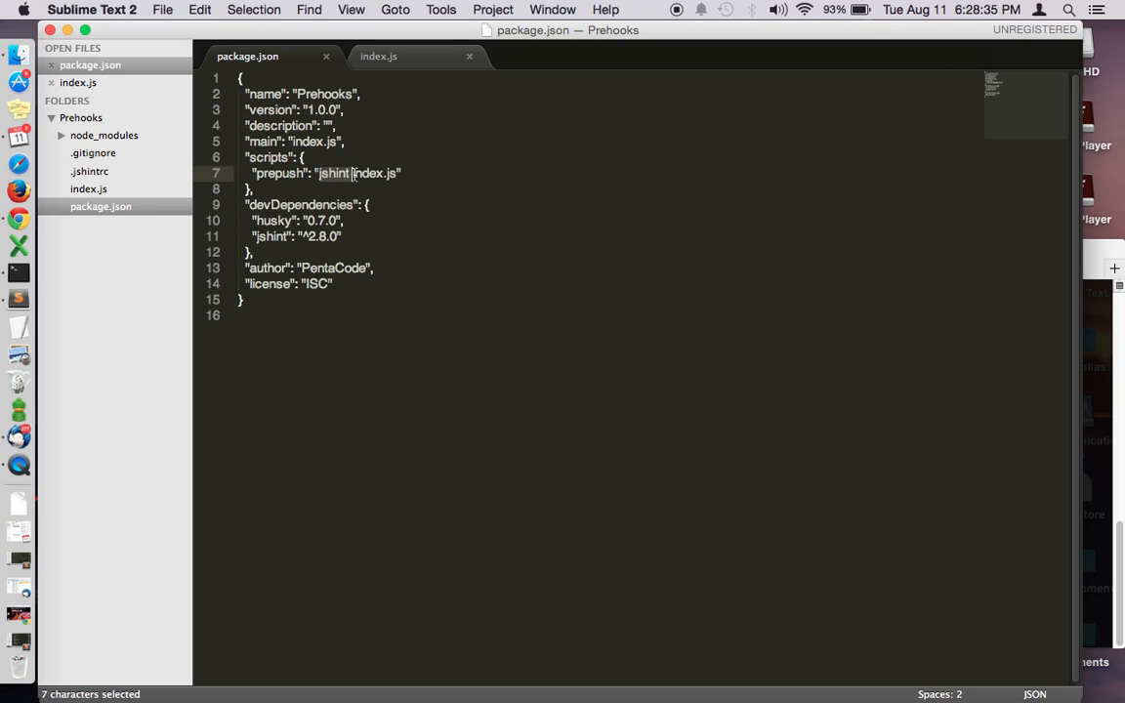
# Step: Clear the jshint command from the prepush script value, leaving an empty string
pyautogui.press('Delete')
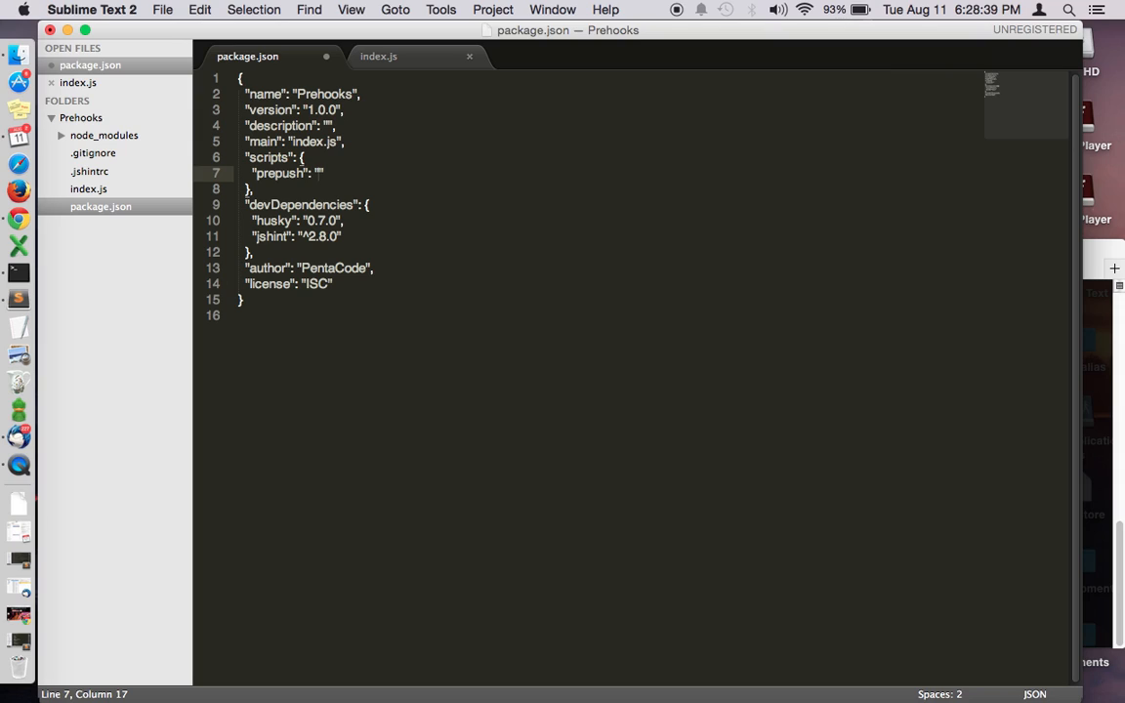
pyautogui.moveTo(1094, 380)
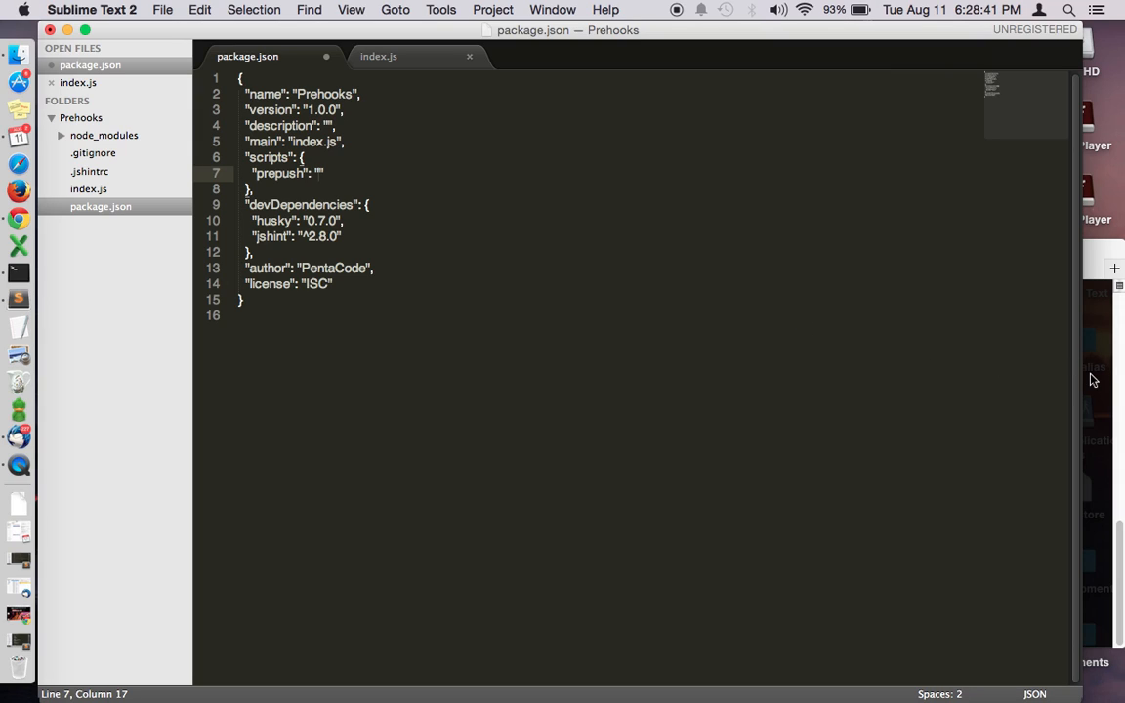